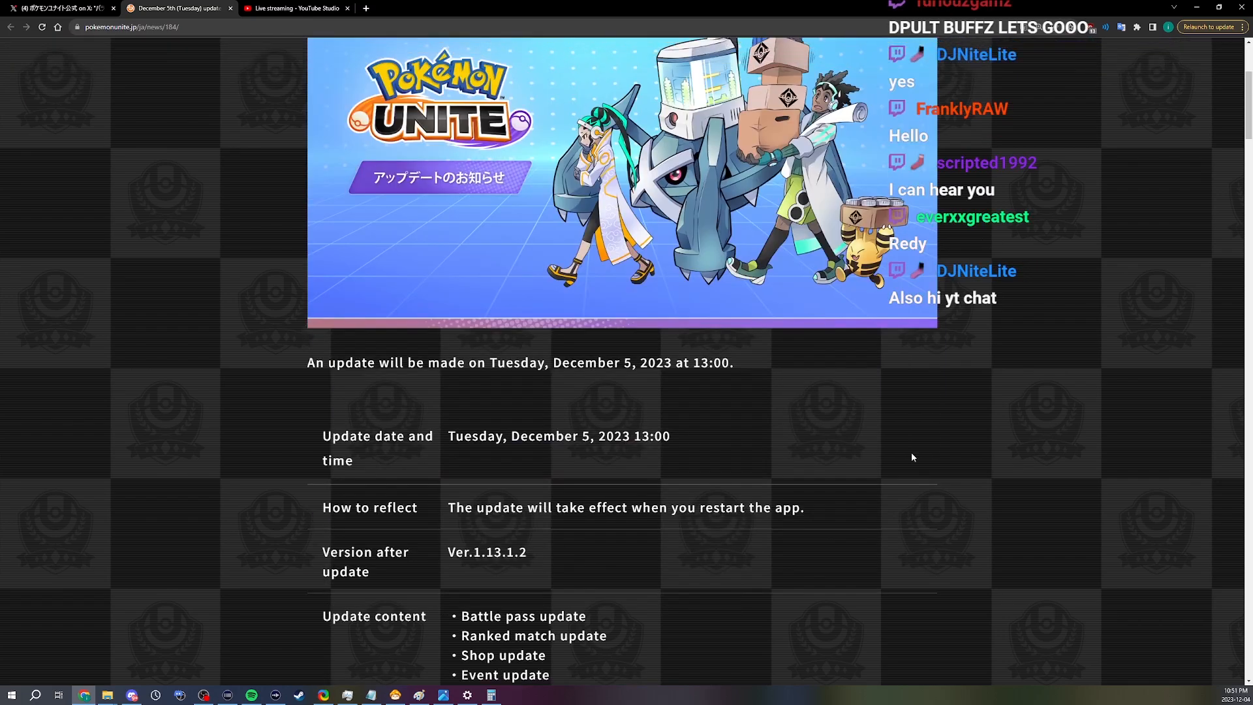
Scroll past the December 5 update summary table to the Pokémon adjustment details
{"action": "scroll", "scroll_direction": "down", "scroll_amount": 3}
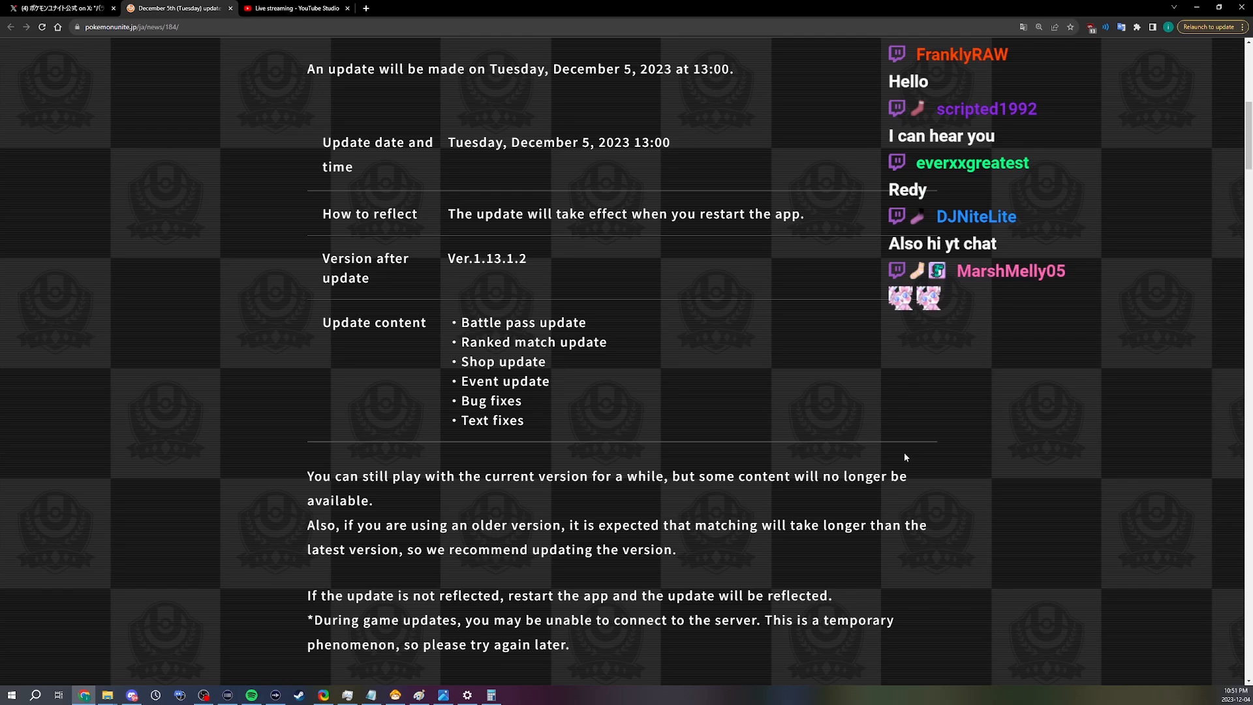
{"action": "scroll", "scroll_direction": "down", "scroll_amount": 3}
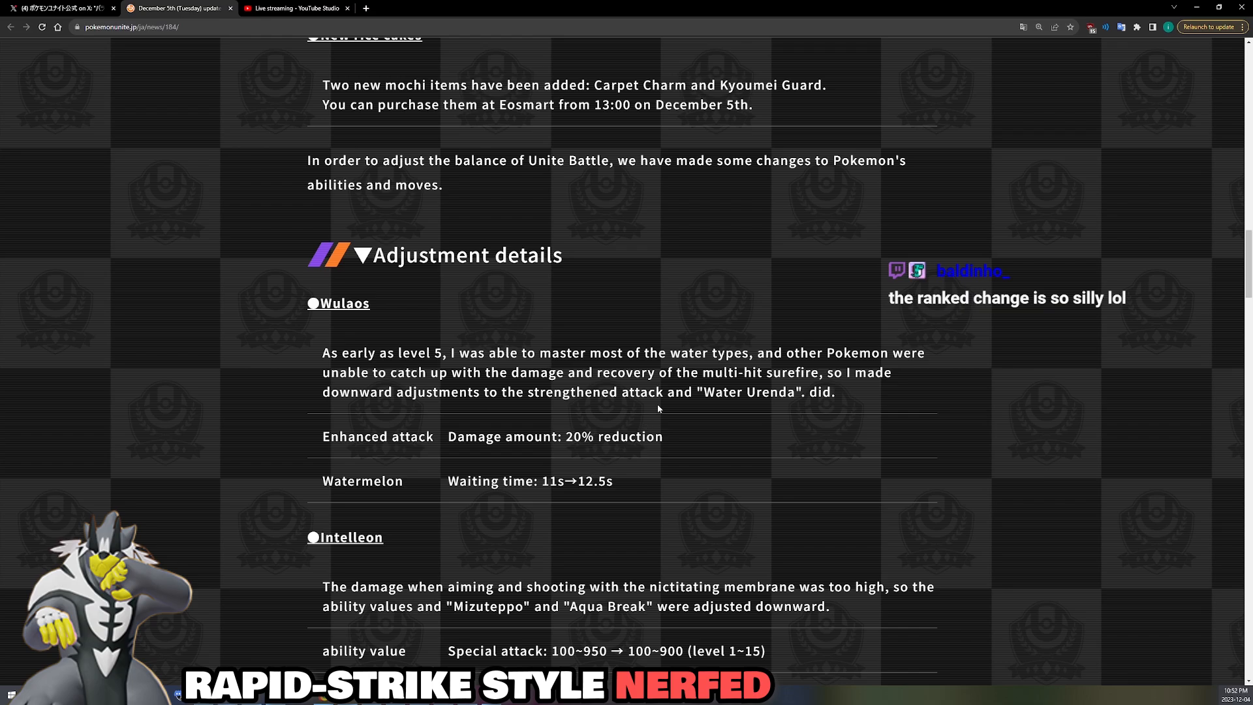
{"action": "mouse_move", "coordinate": [669, 418]}
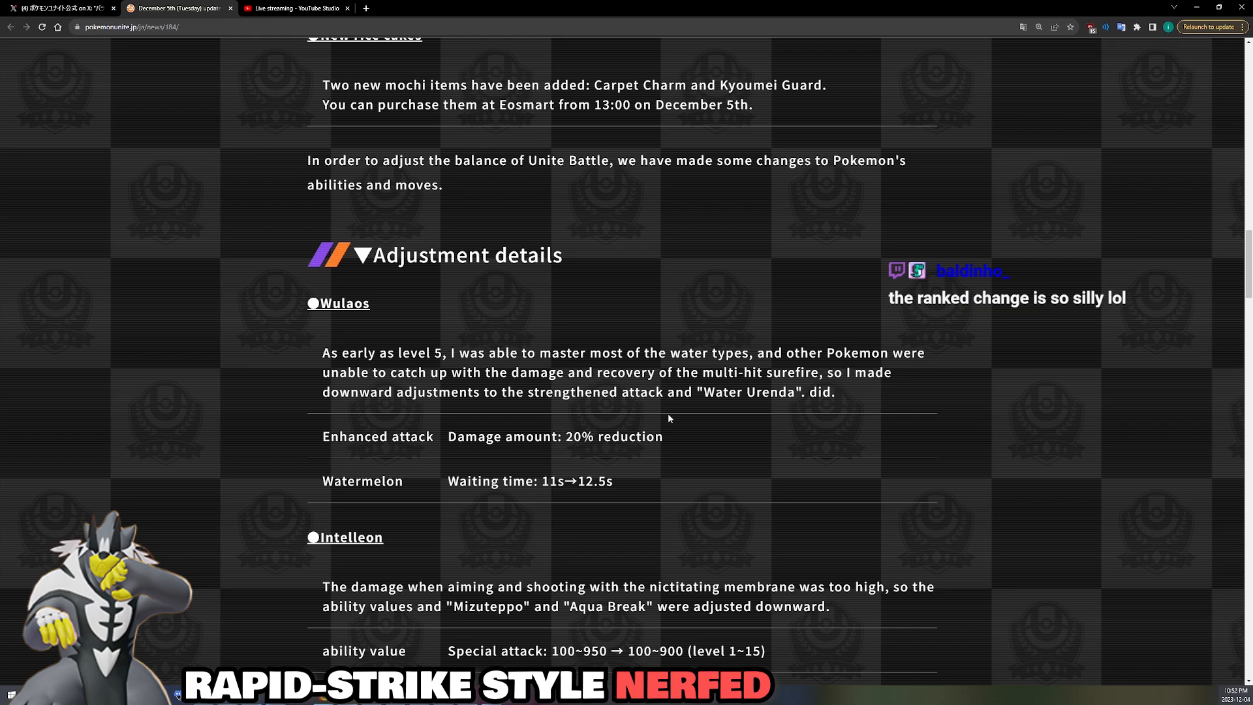
{"action": "mouse_move", "coordinate": [644, 458]}
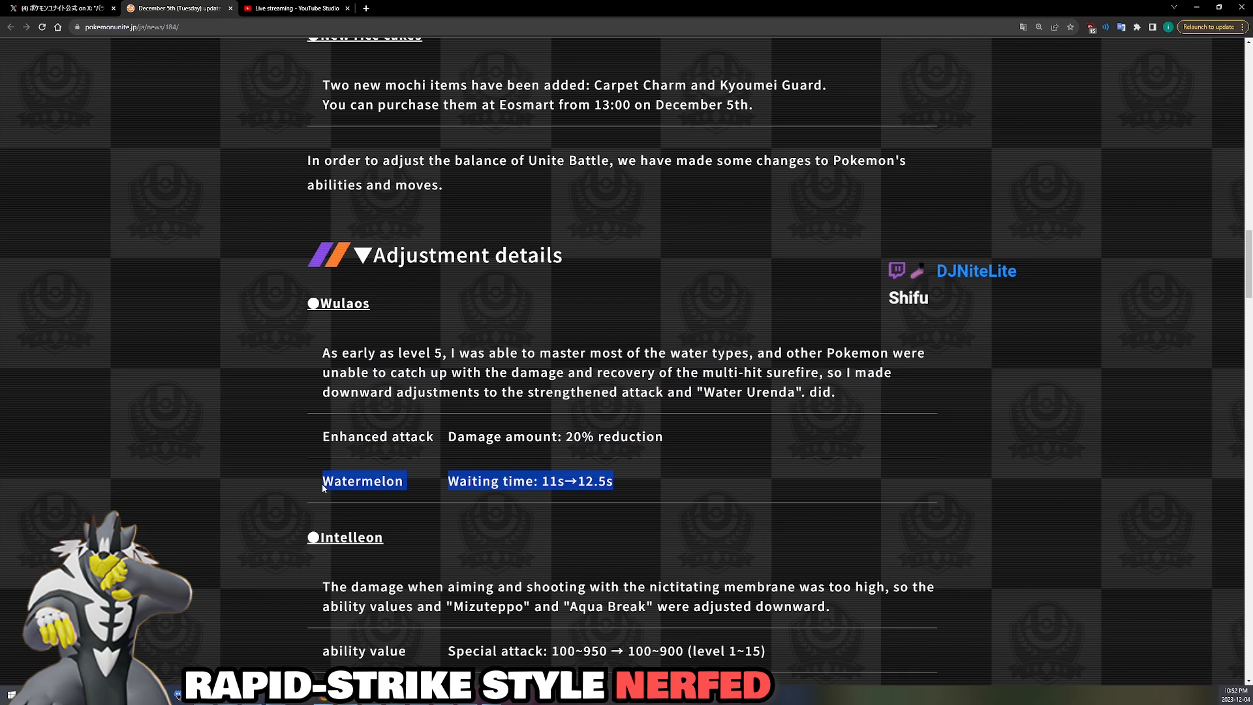
Clear the Watermelon row highlight and scroll from Wulaos's nerfs down to Intelleon's list
{"action": "left_click", "coordinate": [533, 522]}
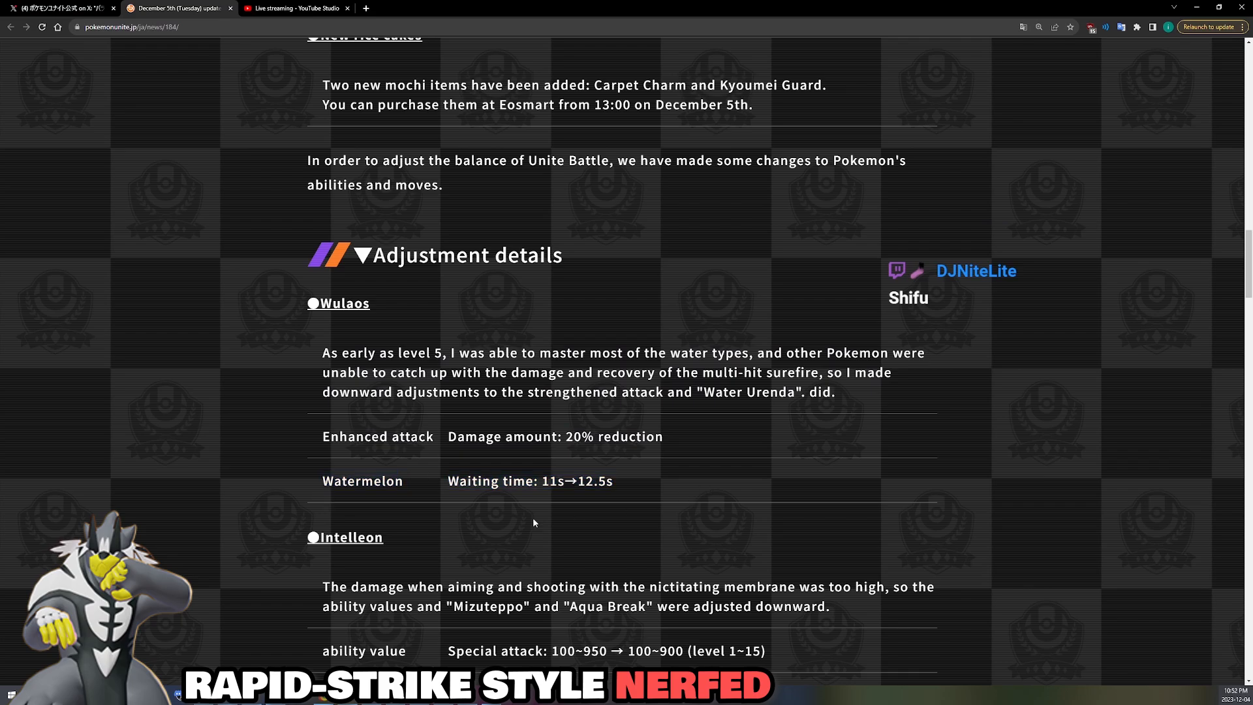
{"action": "scroll", "scroll_direction": "down", "scroll_amount": 3}
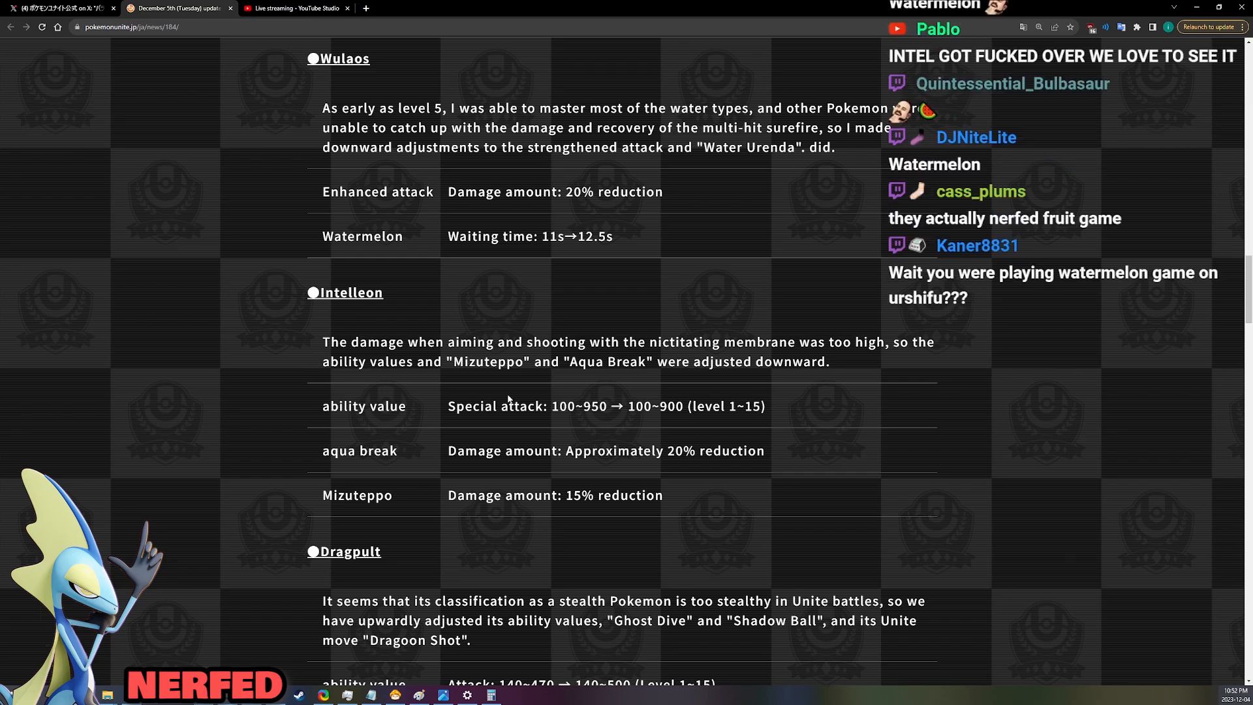
Highlight Intelleon's special attack reduction, then scroll down to Dragpult's buffs
{"action": "left_click_drag", "start_coordinate": [472, 406], "coordinate": [763, 406]}
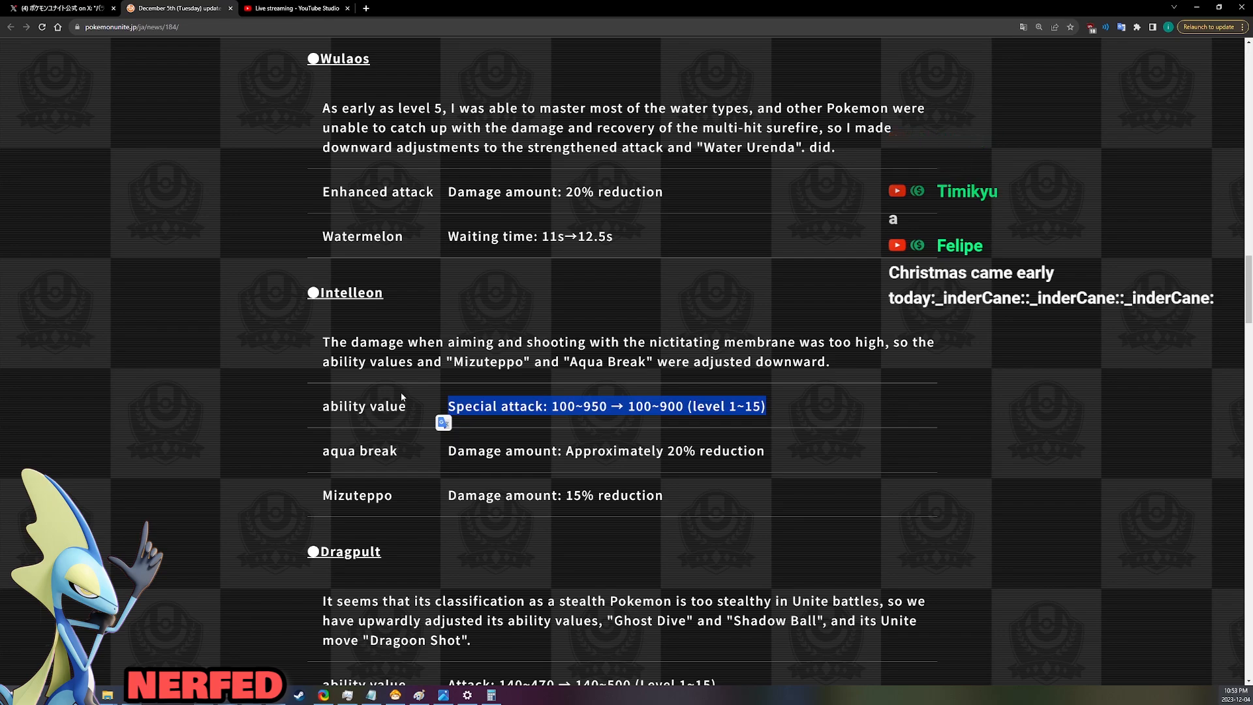
{"action": "scroll", "scroll_direction": "down", "scroll_amount": 3}
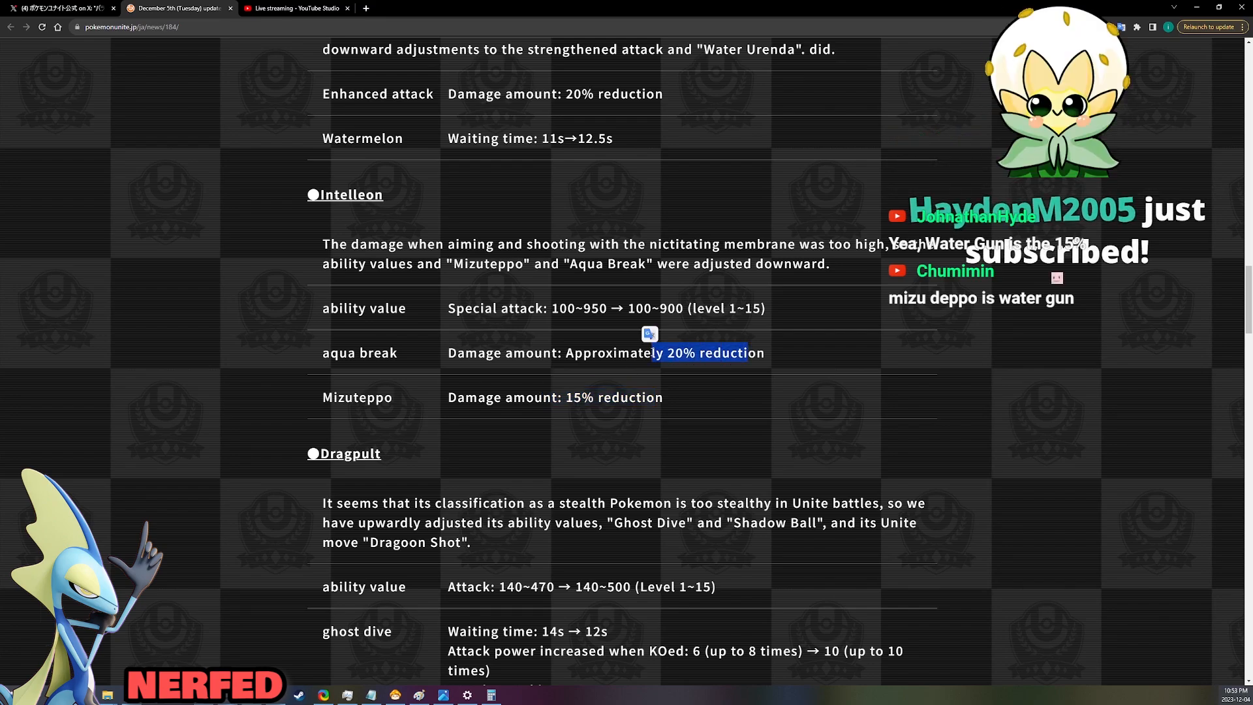
{"action": "scroll", "scroll_direction": "down", "scroll_amount": 3}
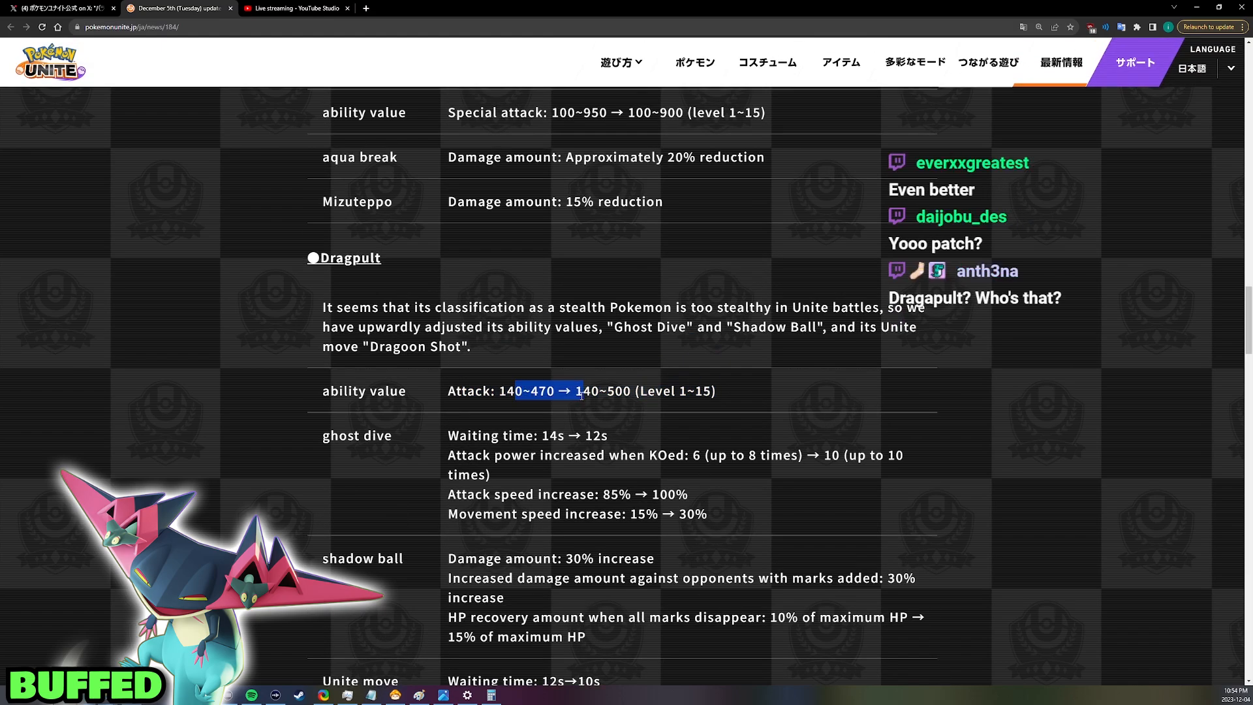
Scroll into Dragpult's buffs and highlight individual lines, including Shadow Ball's HP recovery change
{"action": "scroll", "scroll_direction": "down", "scroll_amount": 3}
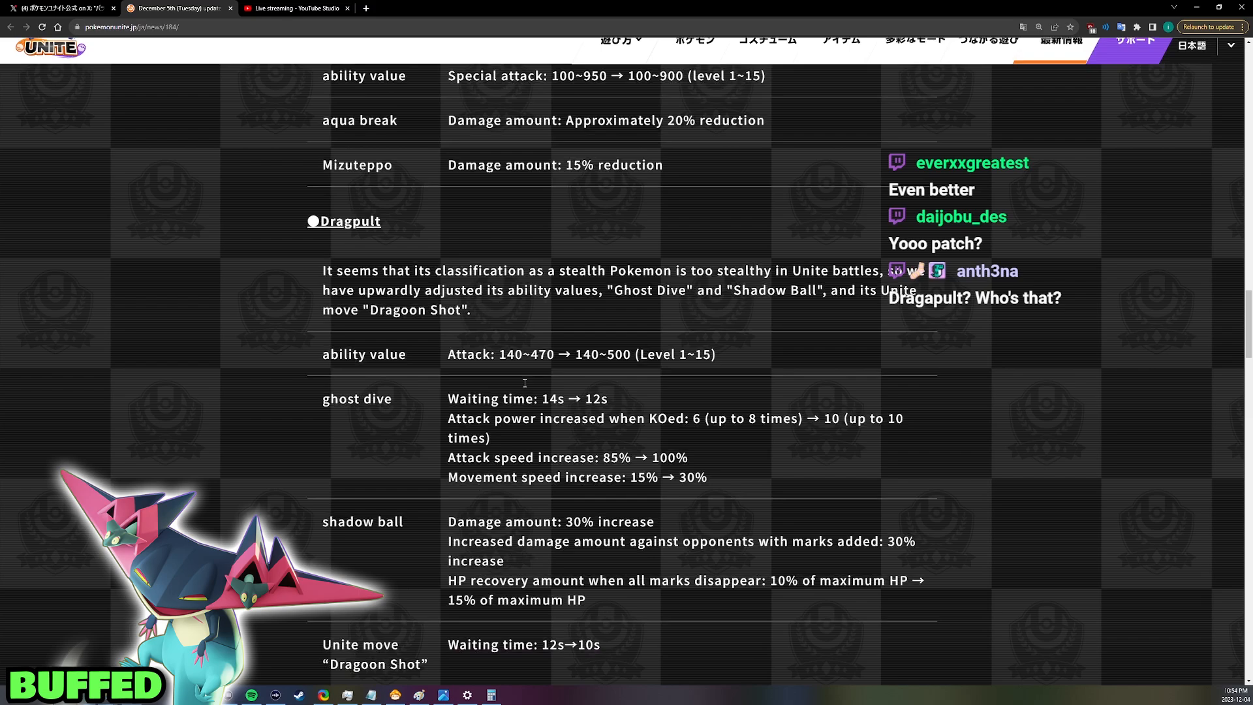
{"action": "scroll", "scroll_direction": "down", "scroll_amount": 3}
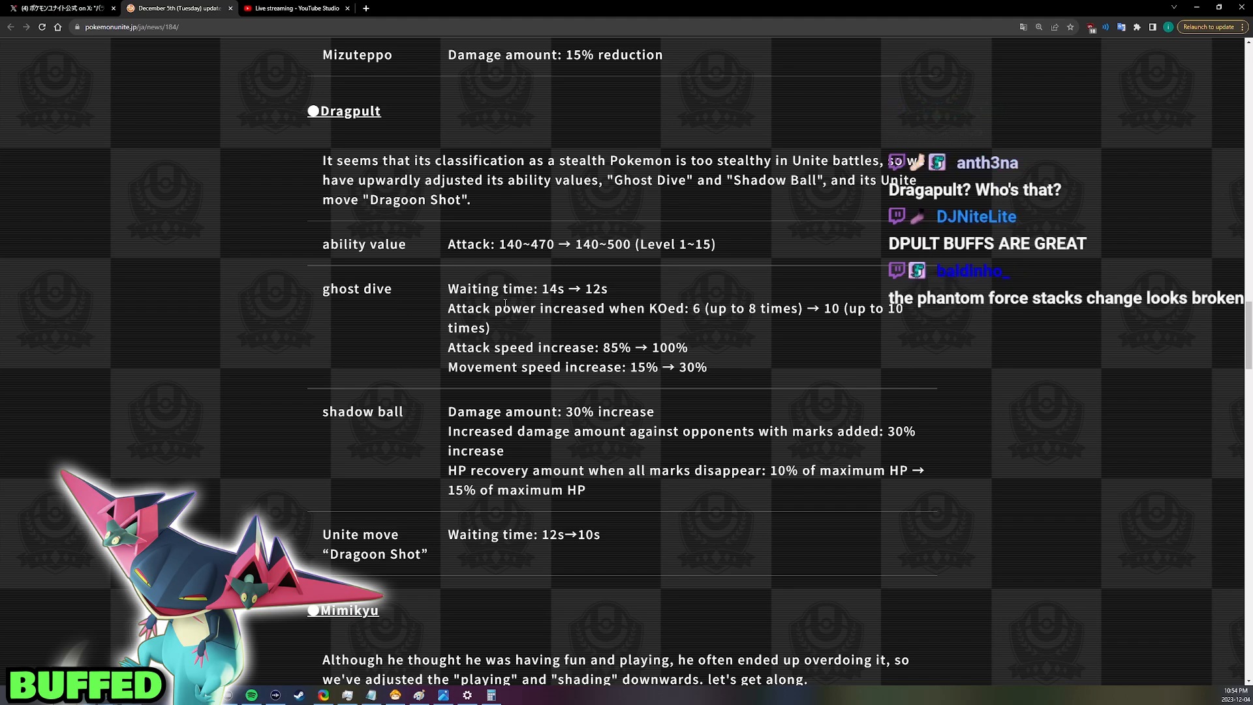
{"action": "mouse_move", "coordinate": [689, 344]}
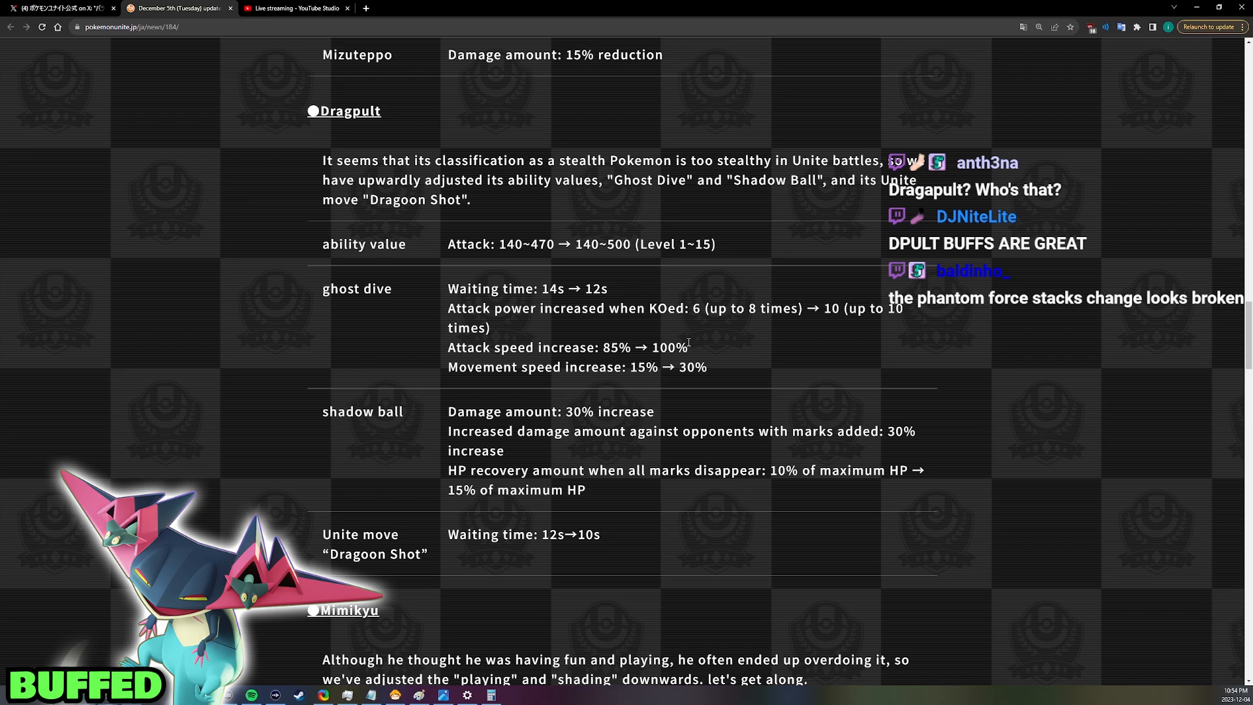
{"action": "left_click_drag", "start_coordinate": [549, 288], "coordinate": [615, 288]}
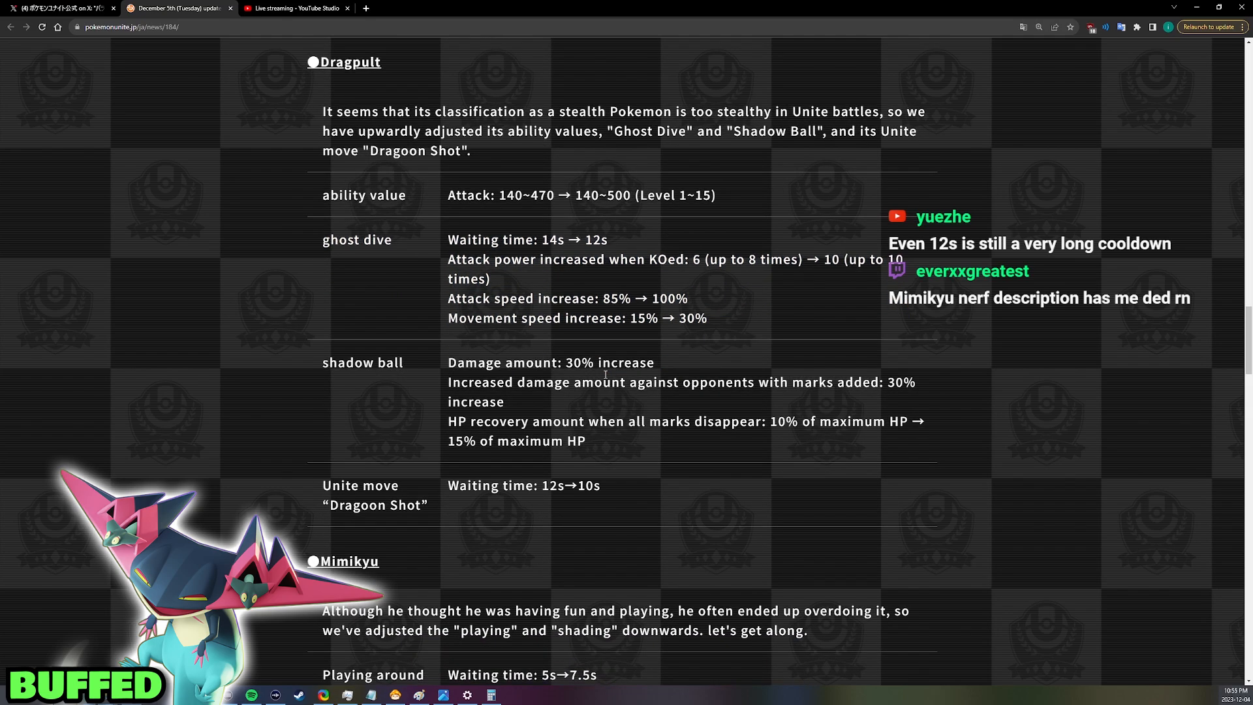
{"action": "left_click_drag", "start_coordinate": [479, 361], "coordinate": [654, 362]}
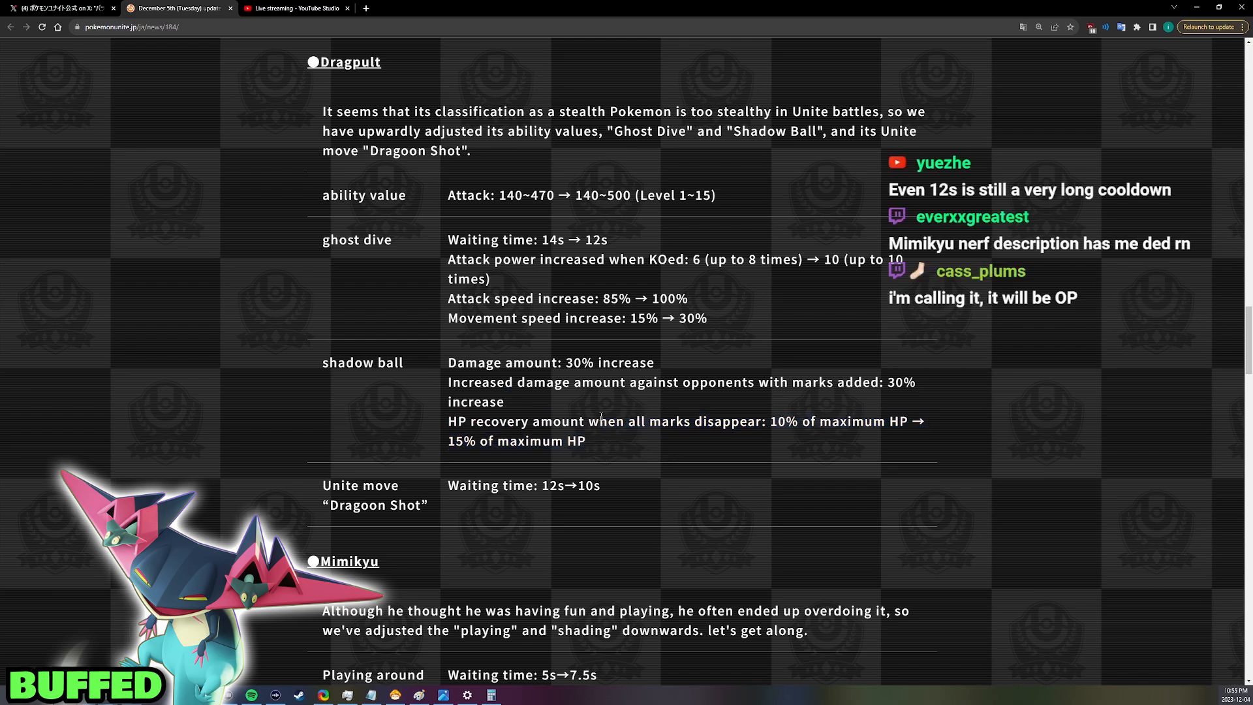
{"action": "left_click_drag", "start_coordinate": [603, 422], "coordinate": [586, 439]}
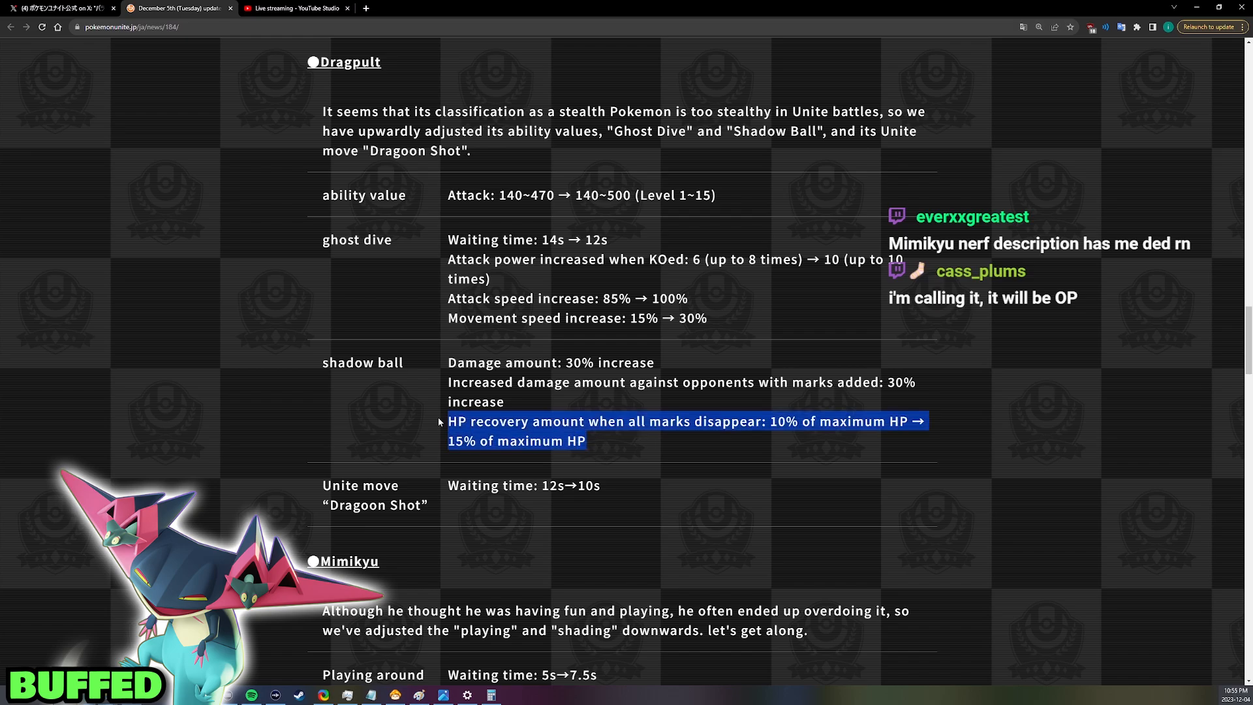
{"action": "left_click", "coordinate": [611, 501]}
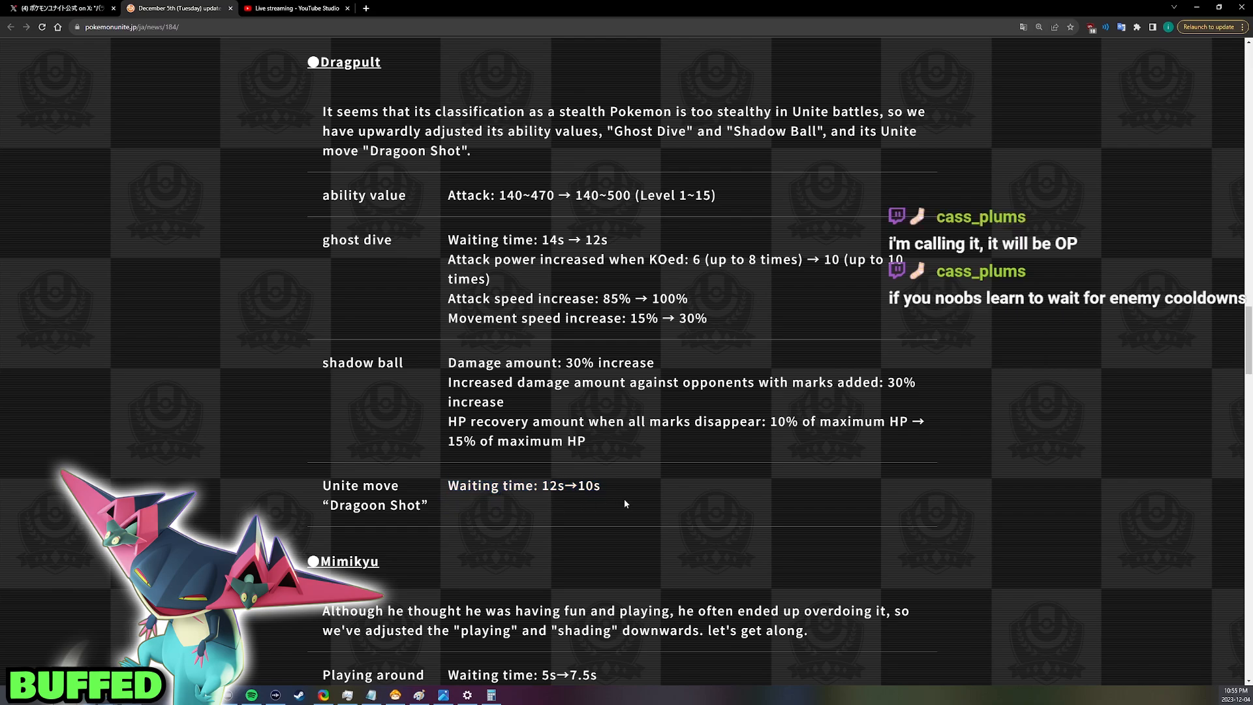
Highlight the whole Dragpult section, then scroll down to Mimikyu and the start of Gekkouga
{"action": "left_click_drag", "start_coordinate": [322, 195], "coordinate": [601, 504]}
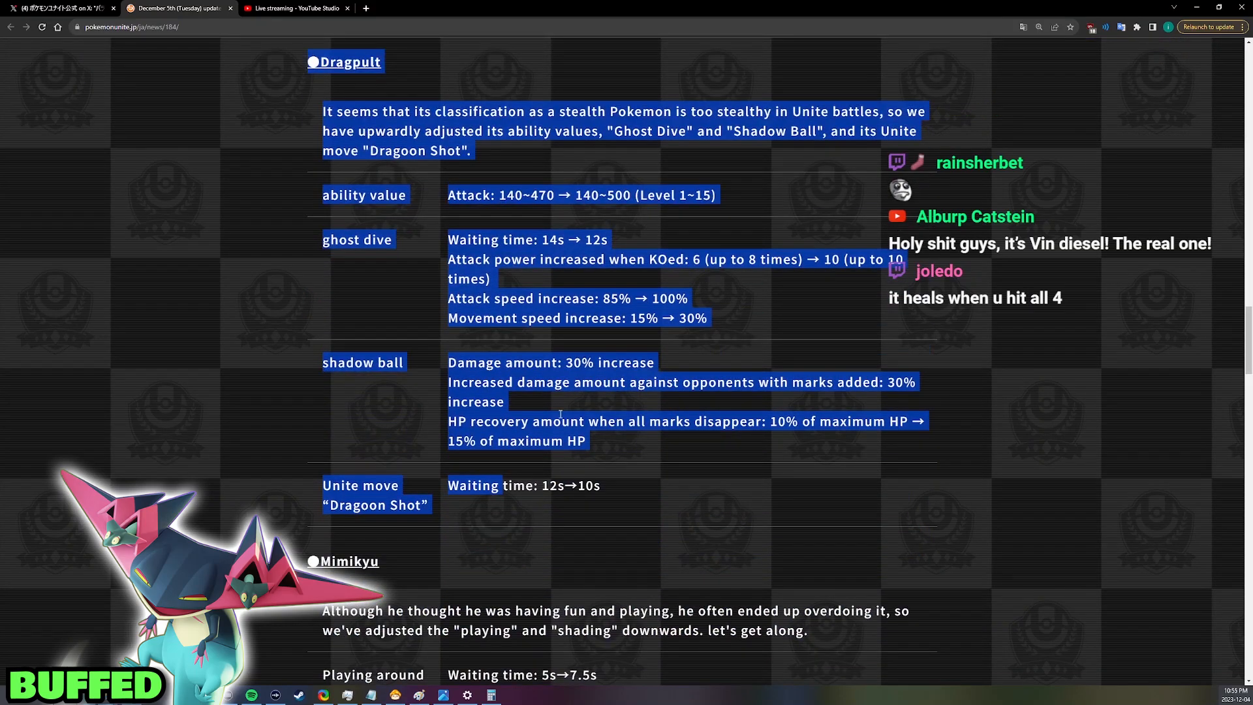
{"action": "scroll", "scroll_direction": "down", "scroll_amount": 3}
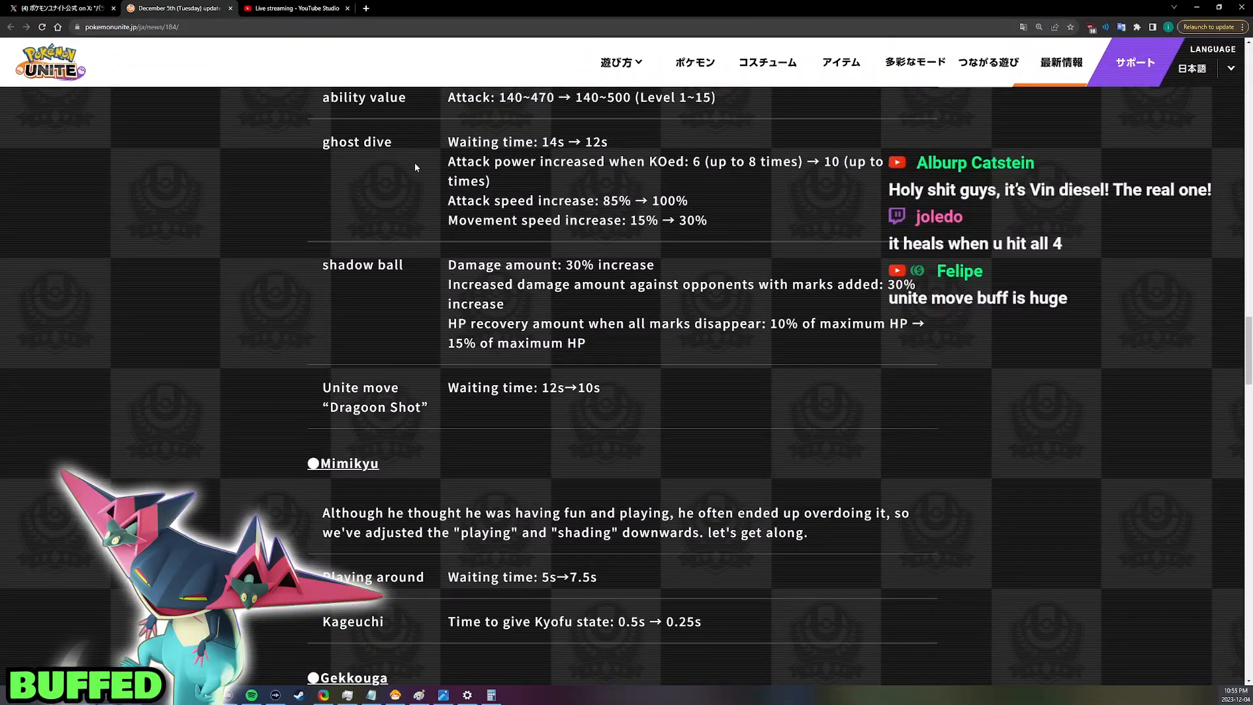
{"action": "scroll", "scroll_direction": "down", "scroll_amount": 3}
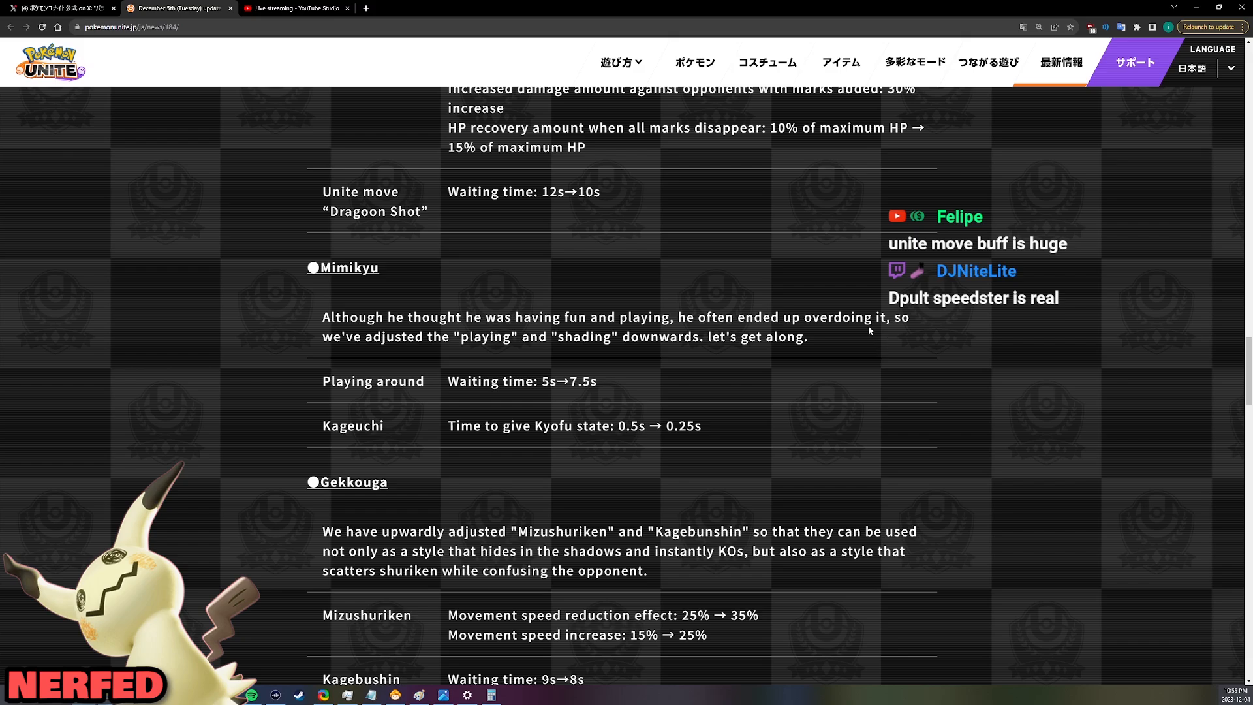
{"action": "mouse_move", "coordinate": [566, 399]}
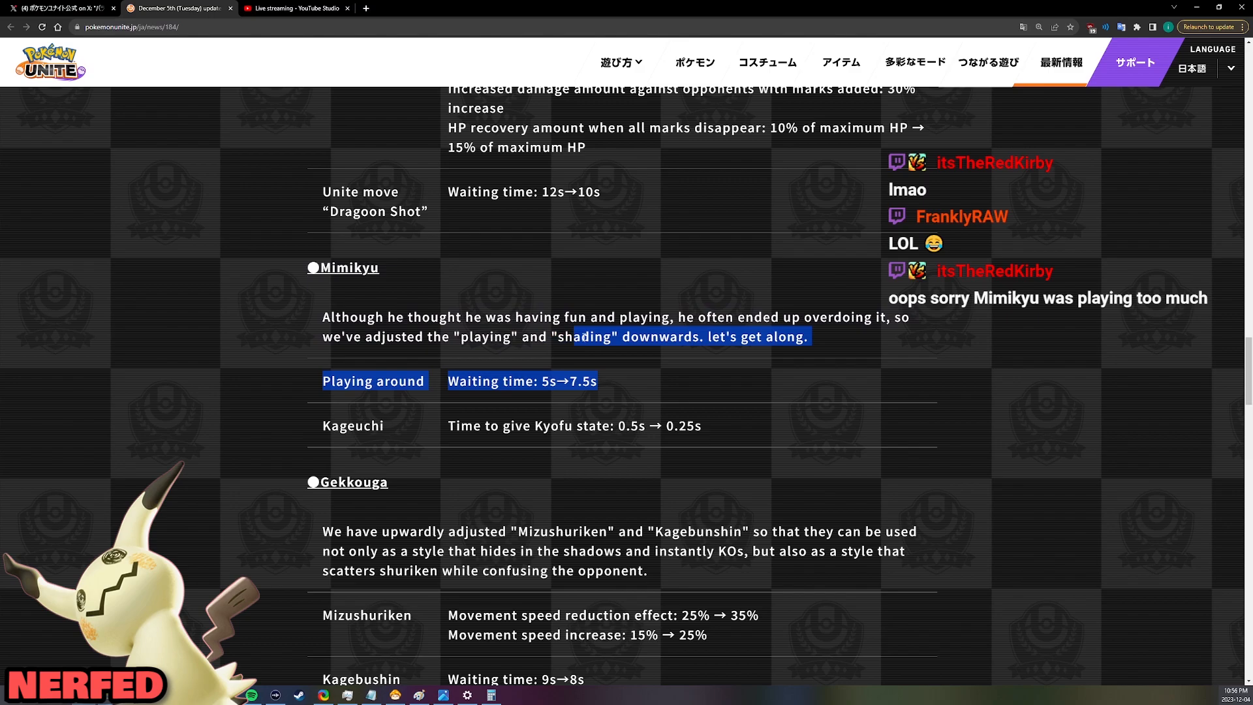
Mark Mimikyu's description and Playing Around change while reading, then clear the highlight
{"action": "left_click", "coordinate": [376, 426]}
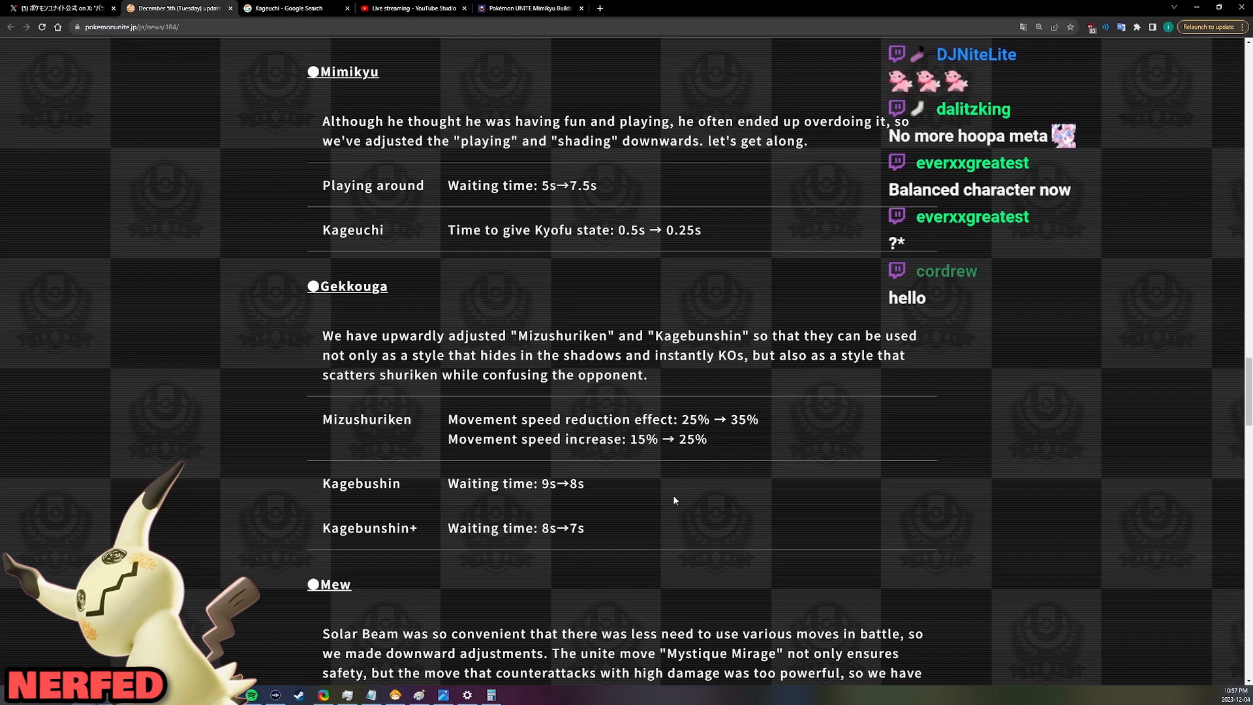
{"action": "left_click_drag", "start_coordinate": [343, 184], "coordinate": [595, 184]}
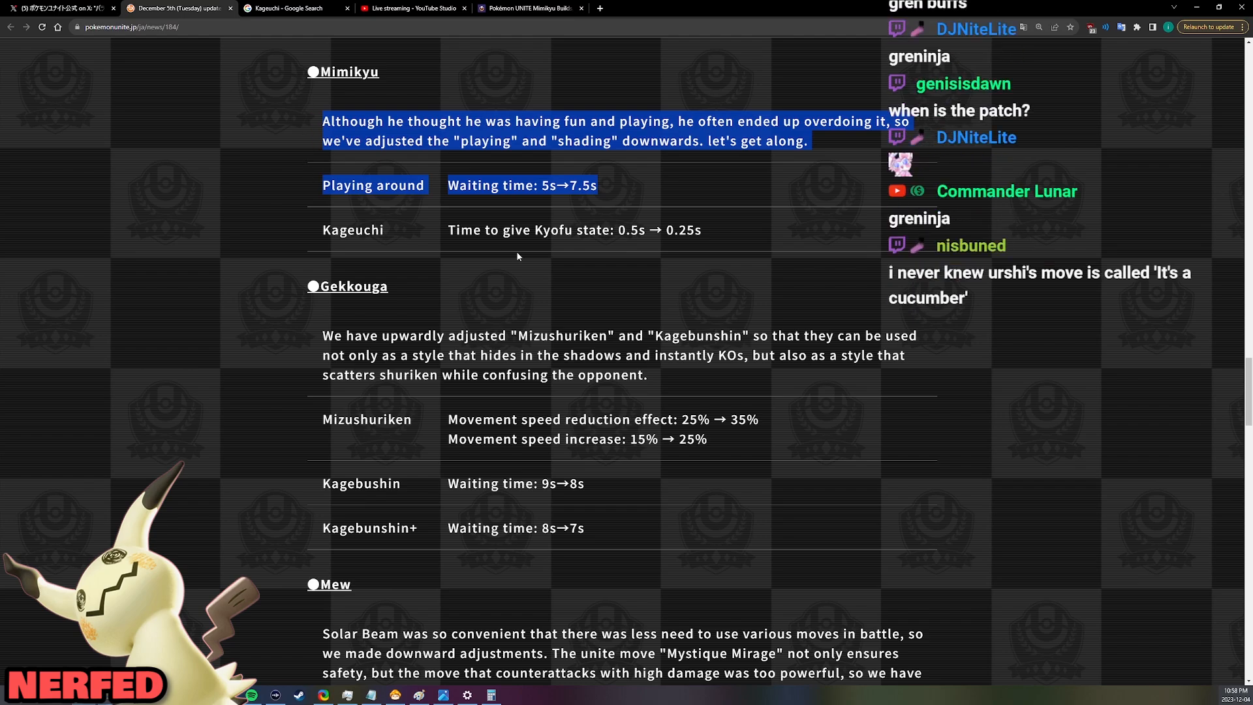
{"action": "left_click", "coordinate": [517, 256]}
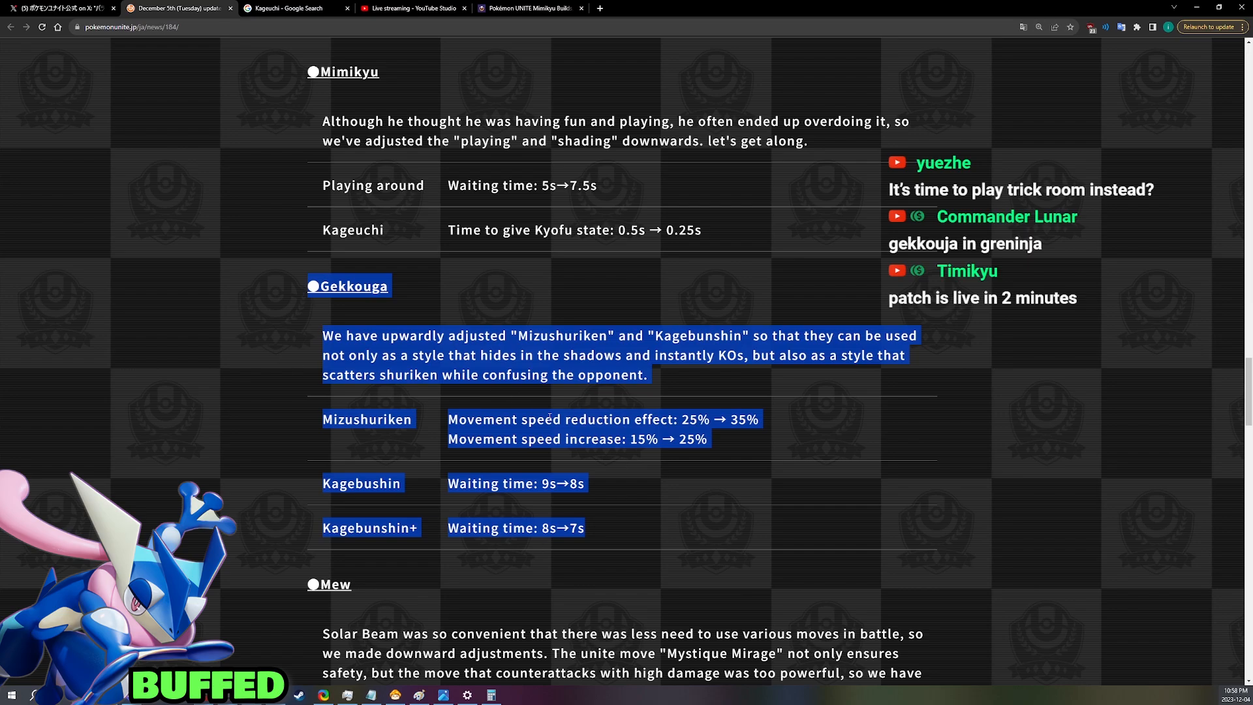
Highlight Mew's Solar Beam and Mystique Mirage damage reductions, then scroll to Alolan Kyukon's Aurora Veil buffs
{"action": "scroll", "scroll_direction": "down", "scroll_amount": 3}
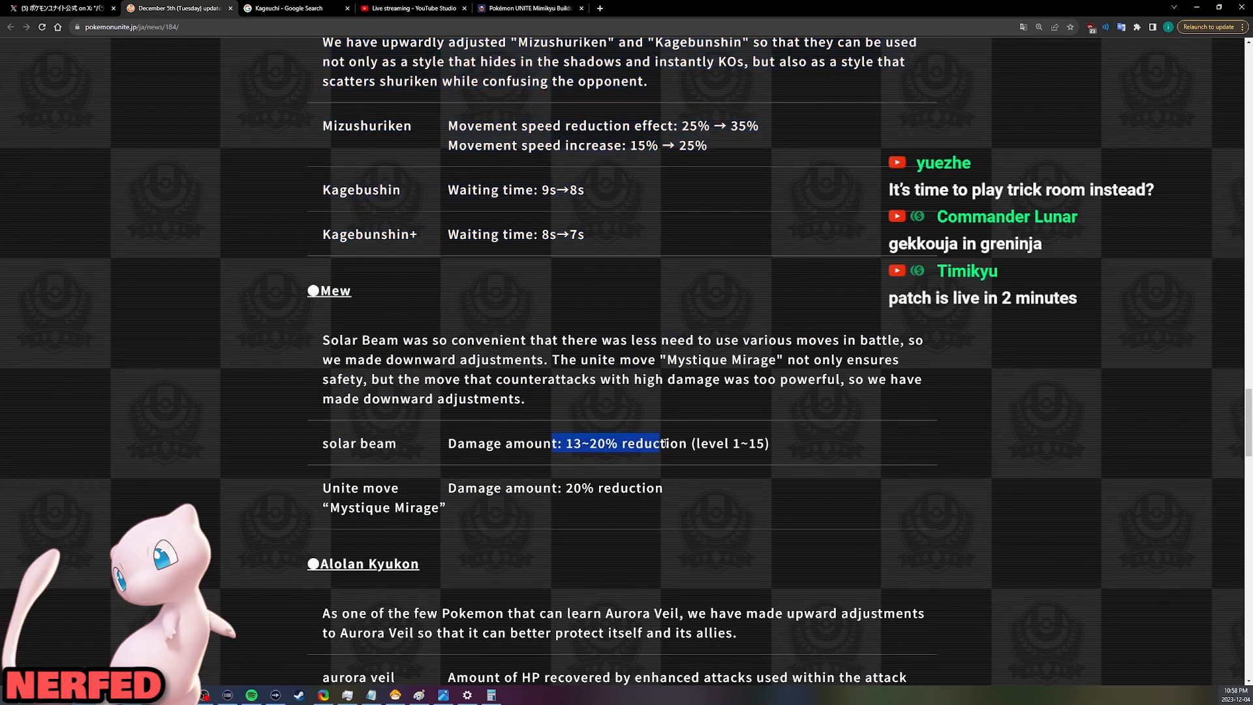
{"action": "left_click_drag", "start_coordinate": [660, 444], "coordinate": [322, 340]}
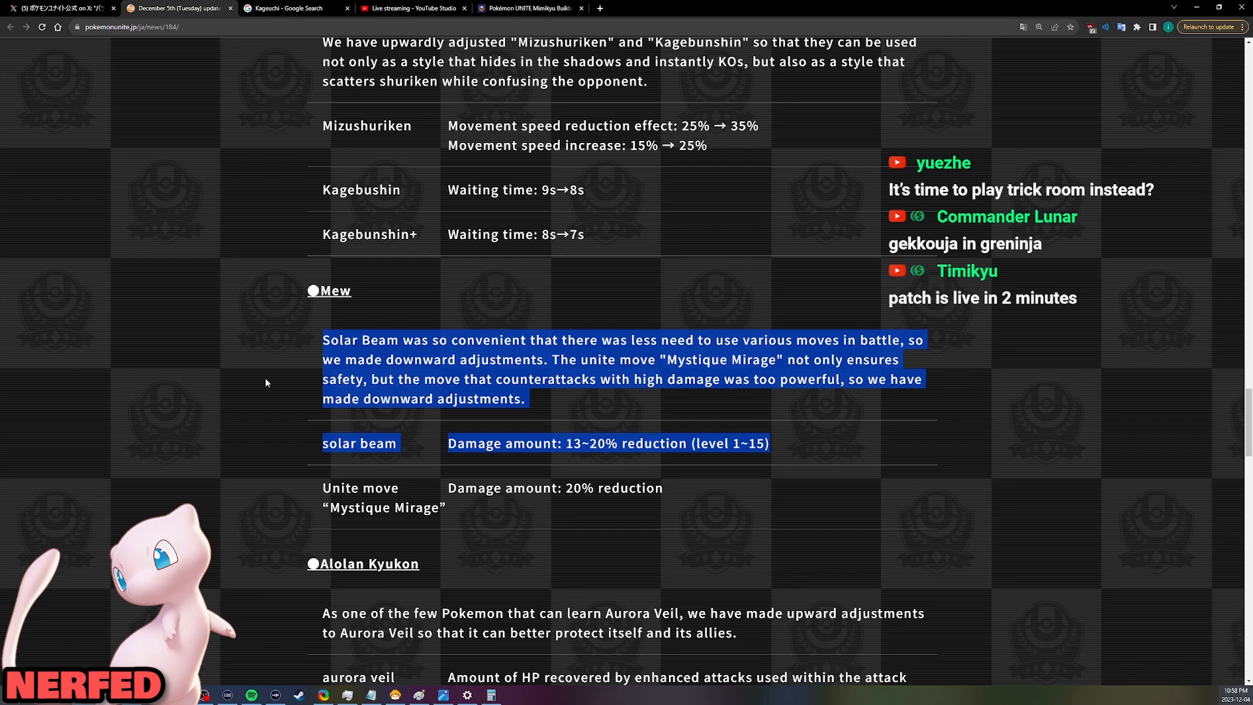
{"action": "left_click", "coordinate": [663, 492]}
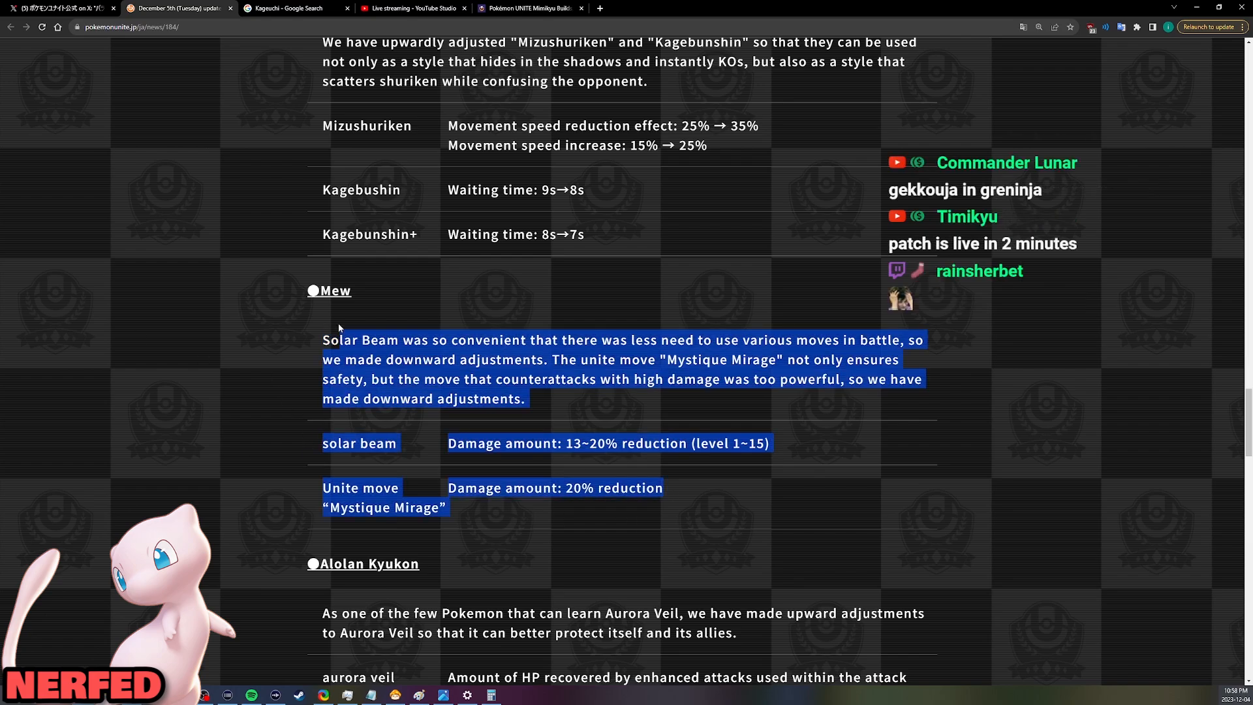
{"action": "left_click_drag", "start_coordinate": [340, 339], "coordinate": [635, 485]}
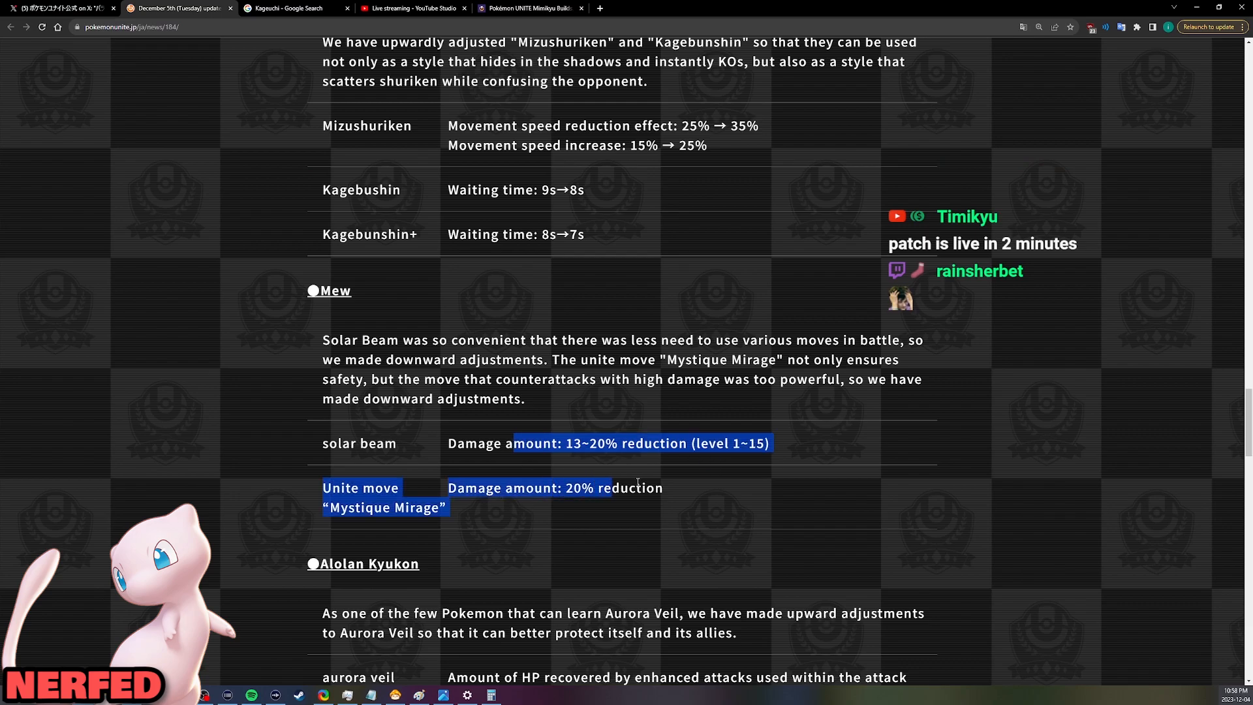
{"action": "scroll", "scroll_direction": "down", "scroll_amount": 3}
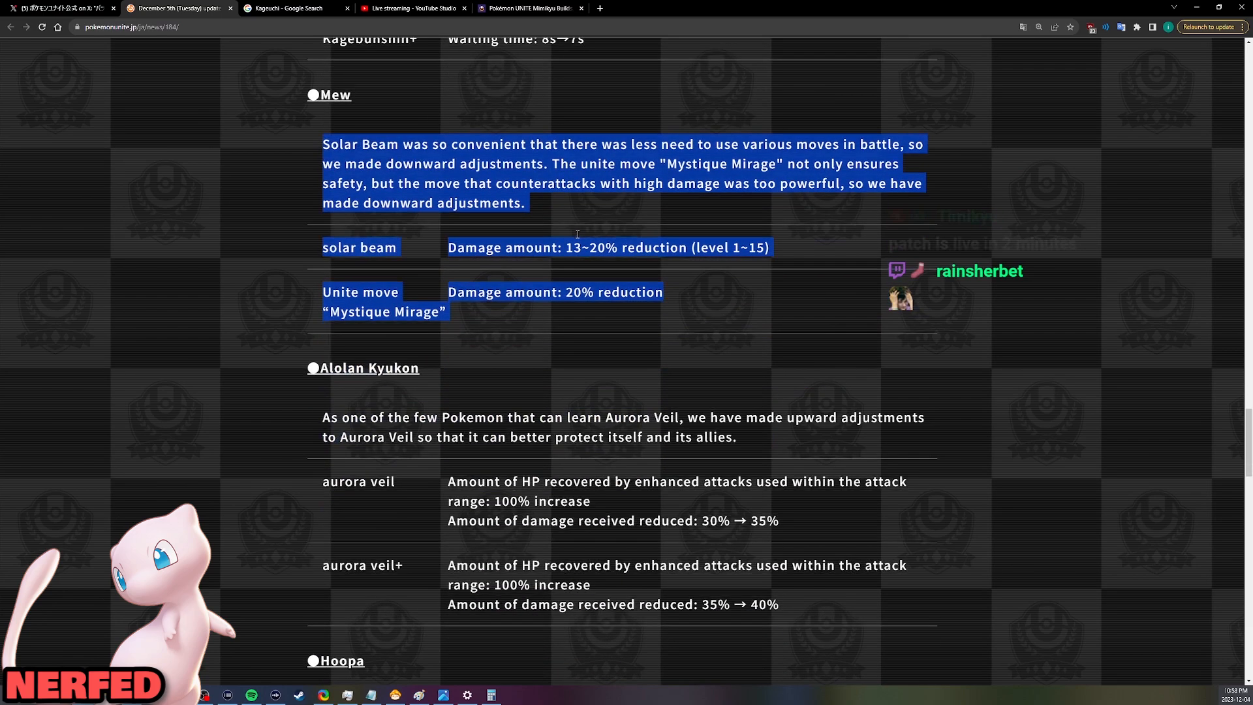
{"action": "scroll", "scroll_direction": "down", "scroll_amount": 3}
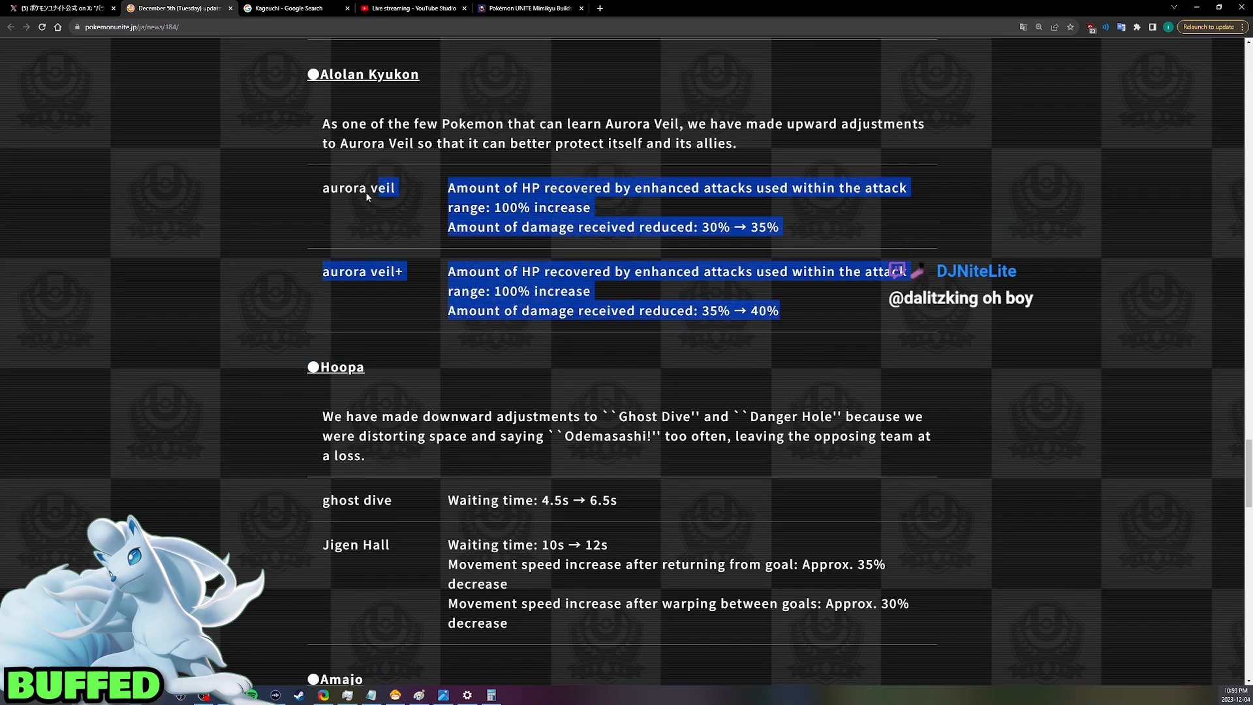
Scroll past Alolan Kyukon's changes to Hoopa's Ghost Dive and Jigen Hall nerfs
{"action": "scroll", "scroll_direction": "down", "scroll_amount": 3}
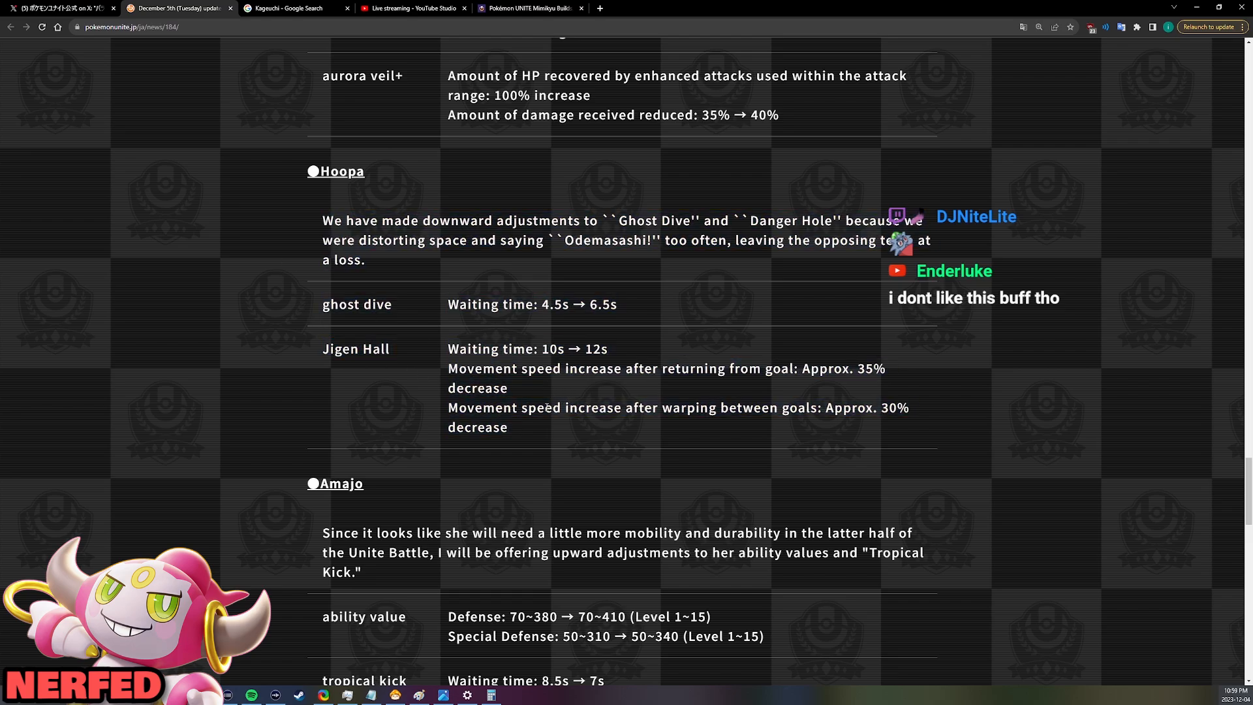
Highlight Hoopa's nerfs and Amajo's Tropical Kick buffs, then scroll on to Uuuuuu's section
{"action": "left_click_drag", "start_coordinate": [311, 170], "coordinate": [509, 427]}
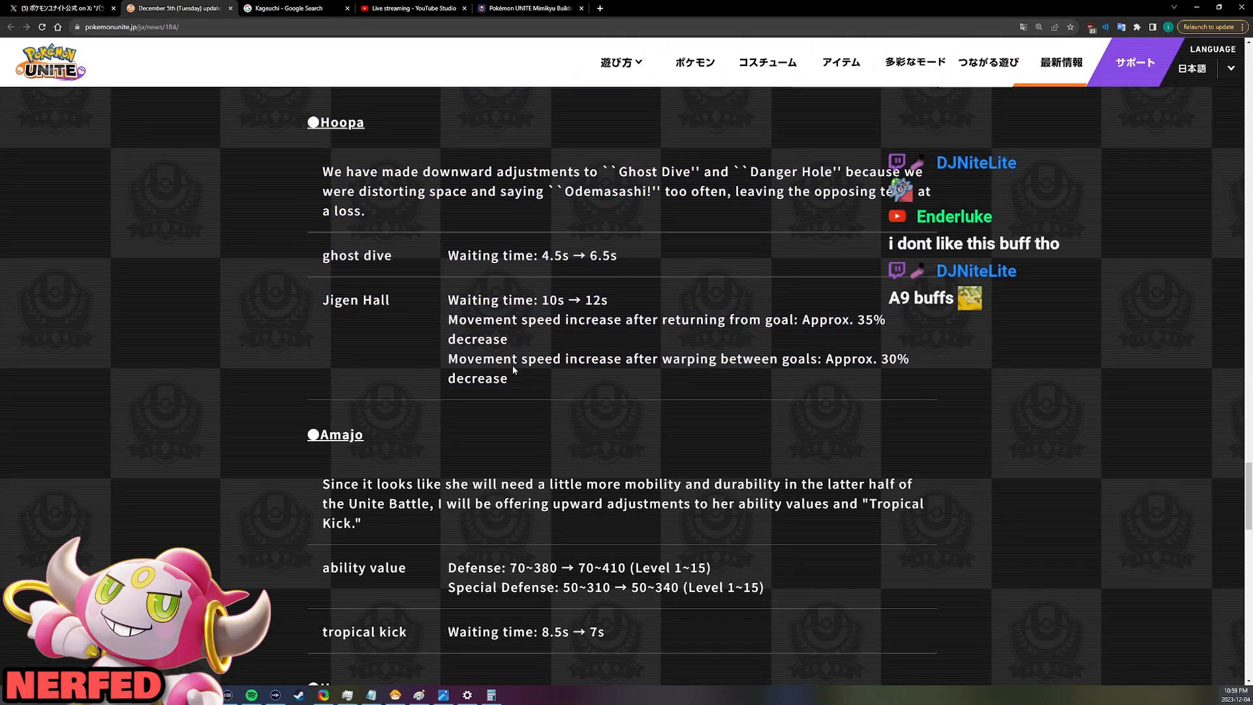
{"action": "scroll", "scroll_direction": "down", "scroll_amount": 3}
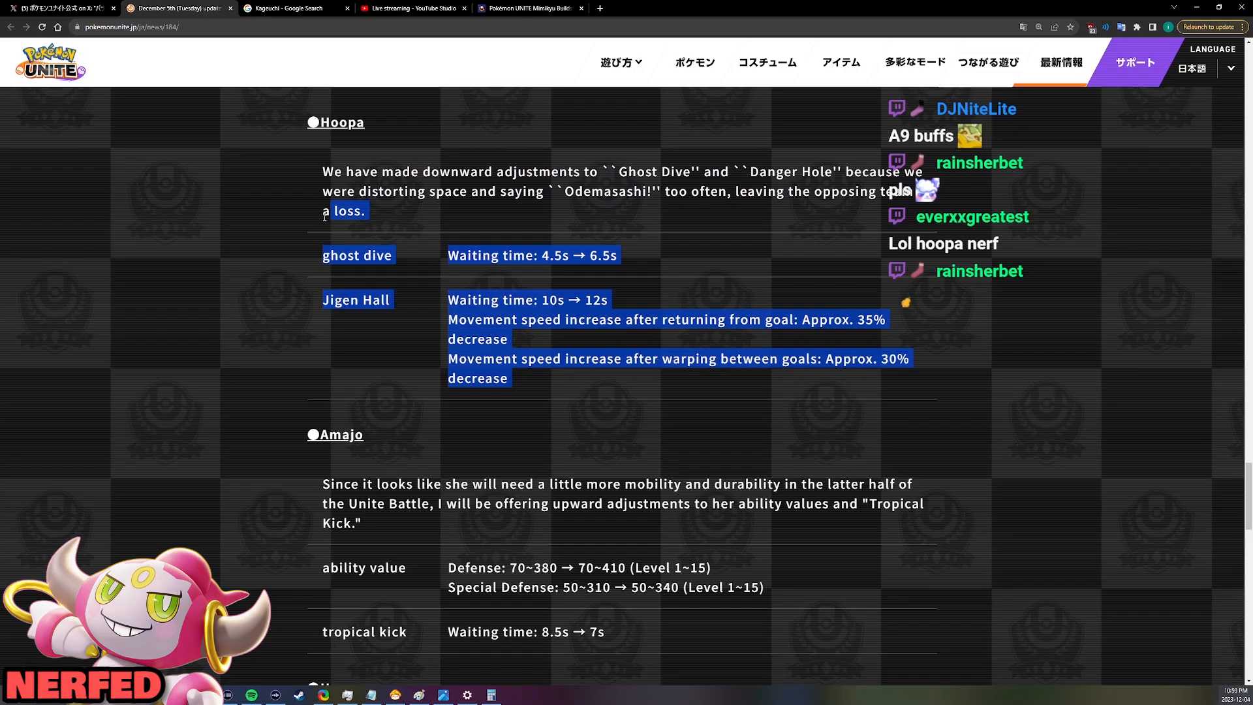
{"action": "scroll", "scroll_direction": "down", "scroll_amount": 3}
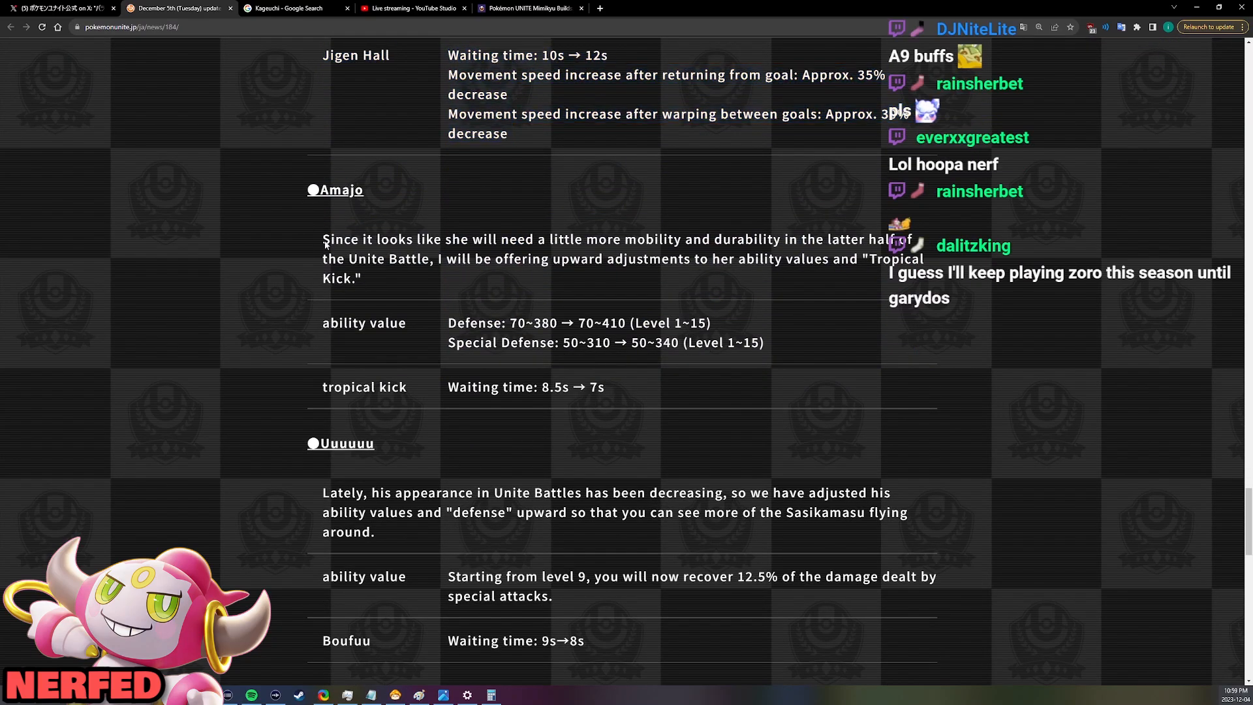
{"action": "left_click_drag", "start_coordinate": [322, 386], "coordinate": [604, 386]}
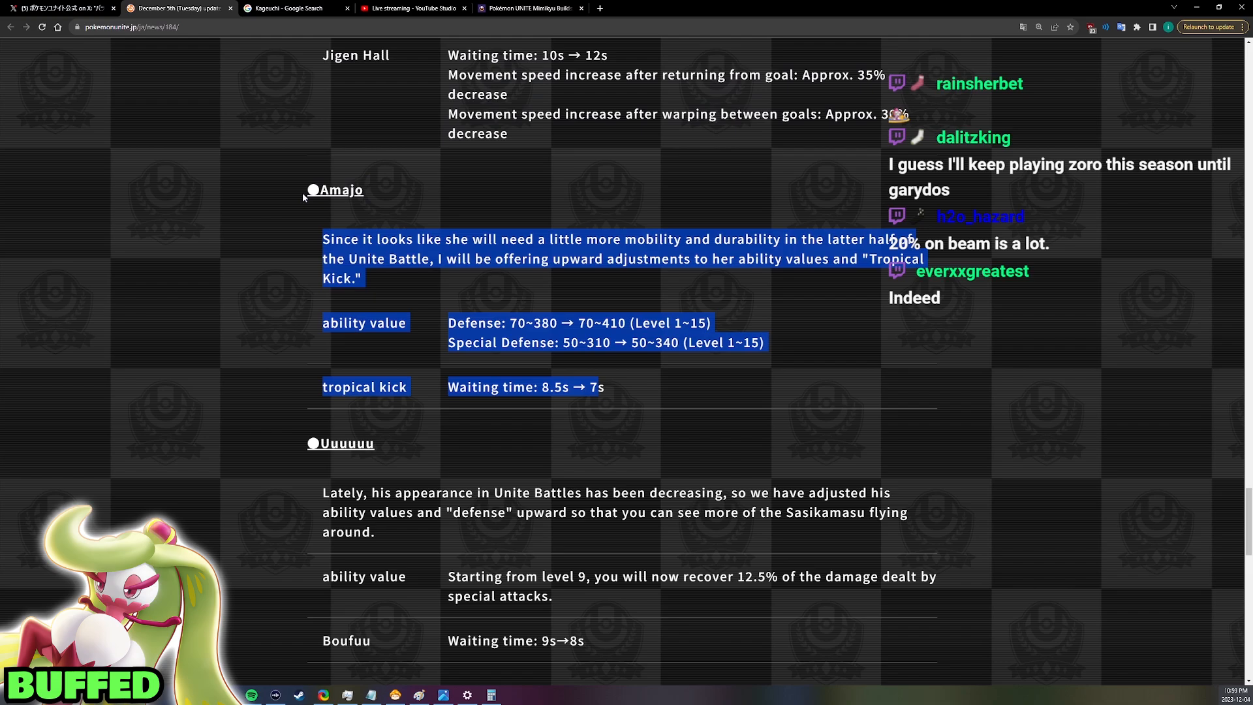
{"action": "scroll", "scroll_direction": "down", "scroll_amount": 3}
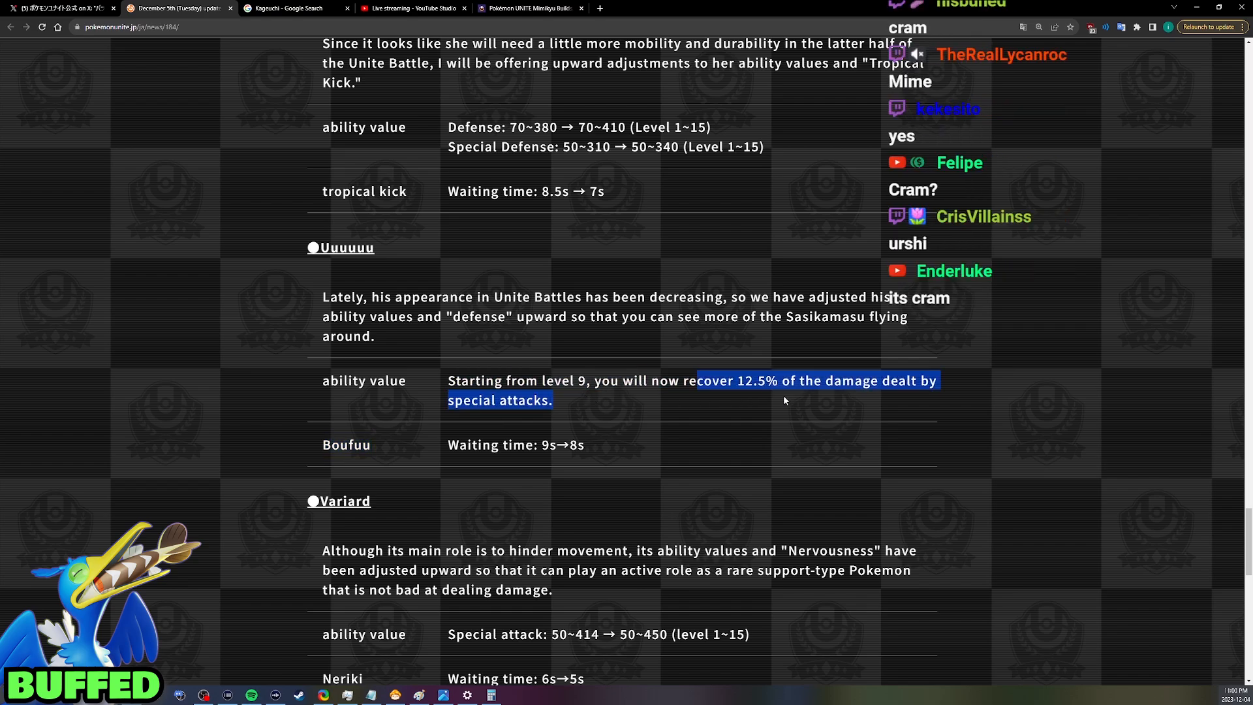
Scroll to the final Variard entry and pick out Neriki's new waiting time
{"action": "scroll", "scroll_direction": "down", "scroll_amount": 3}
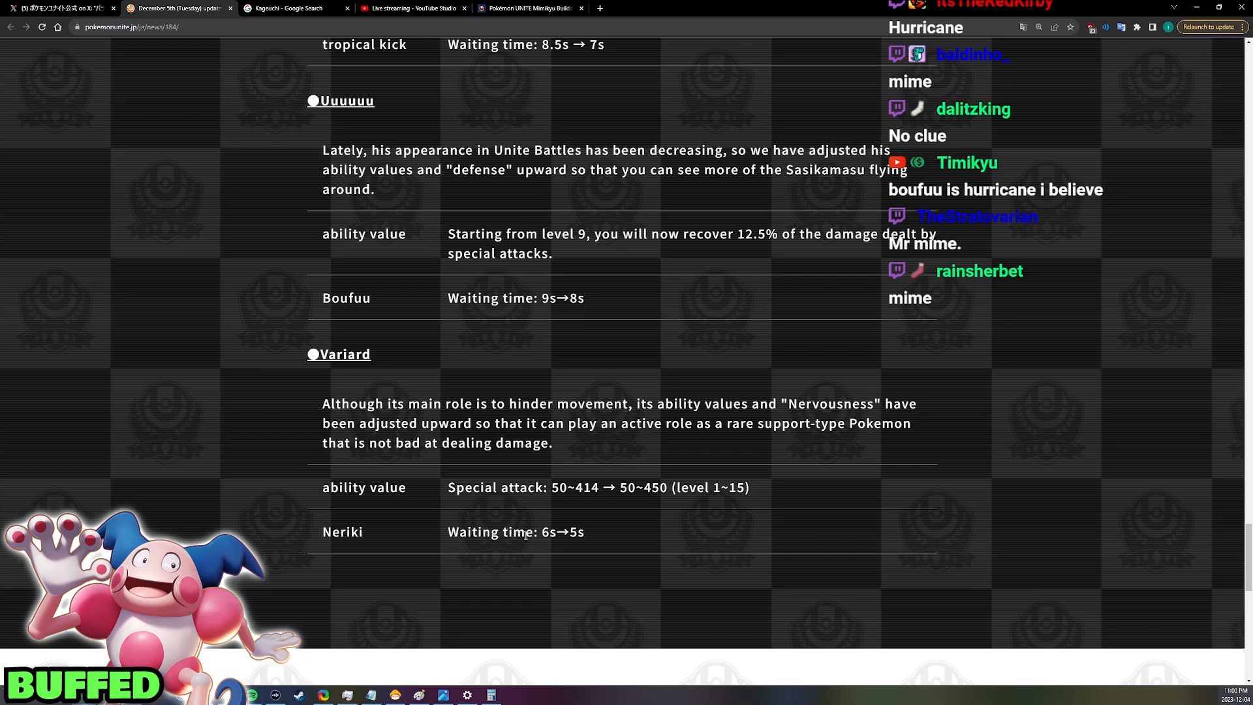
{"action": "double_click", "coordinate": [571, 531]}
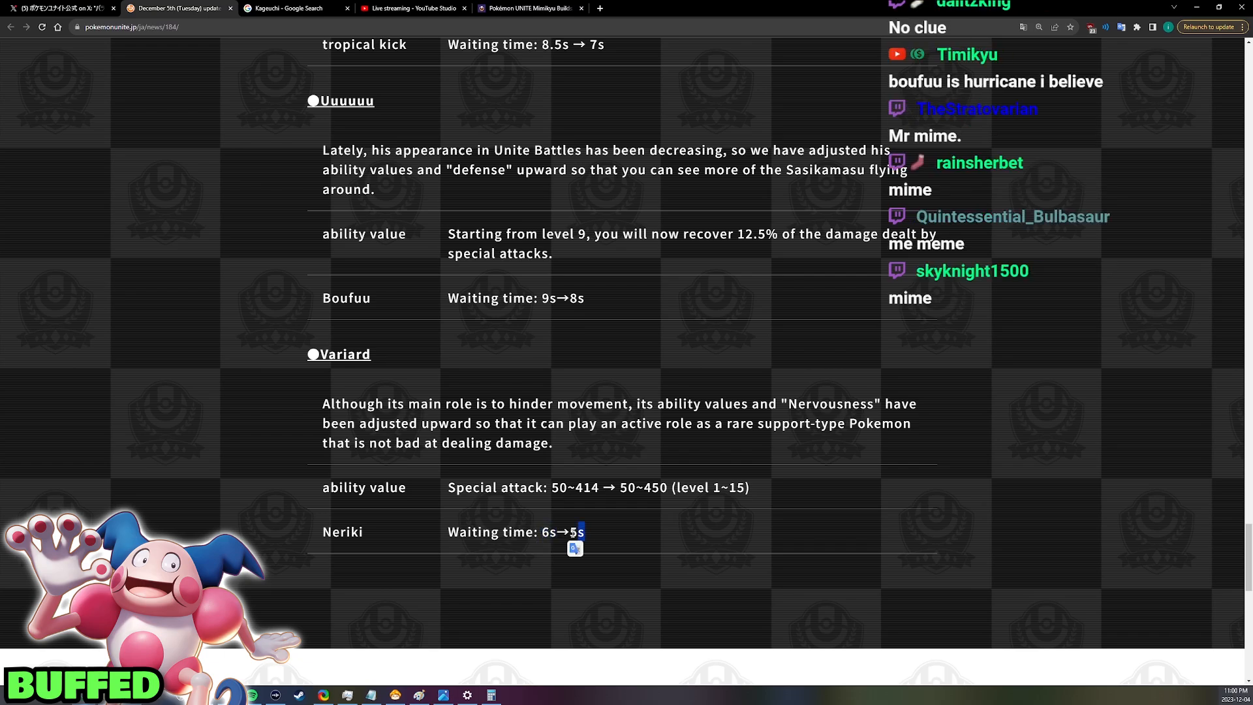